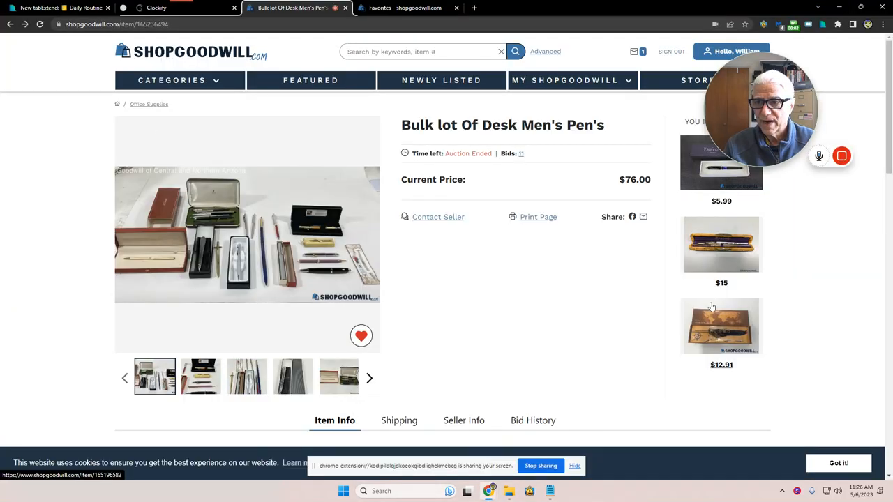
Step: Step through the bulk pen lot's thumbnails: boxed pen, two cased sets, then the gold Dupont pen in its red case
{"action": "left_click", "coordinate": [200, 377]}
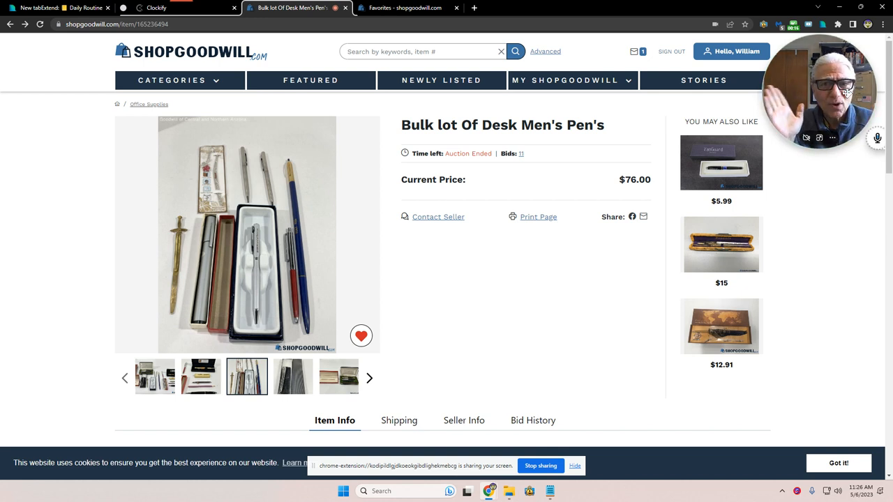
{"action": "left_click", "coordinate": [293, 377]}
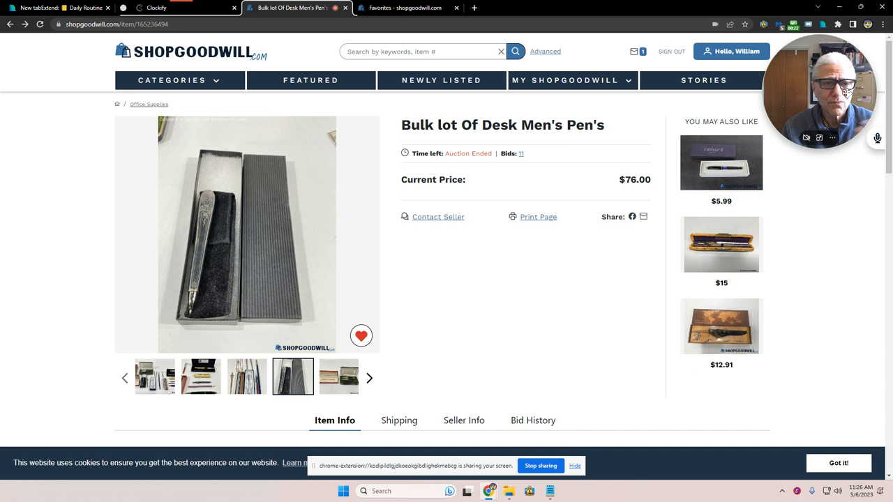
{"action": "left_click", "coordinate": [337, 376]}
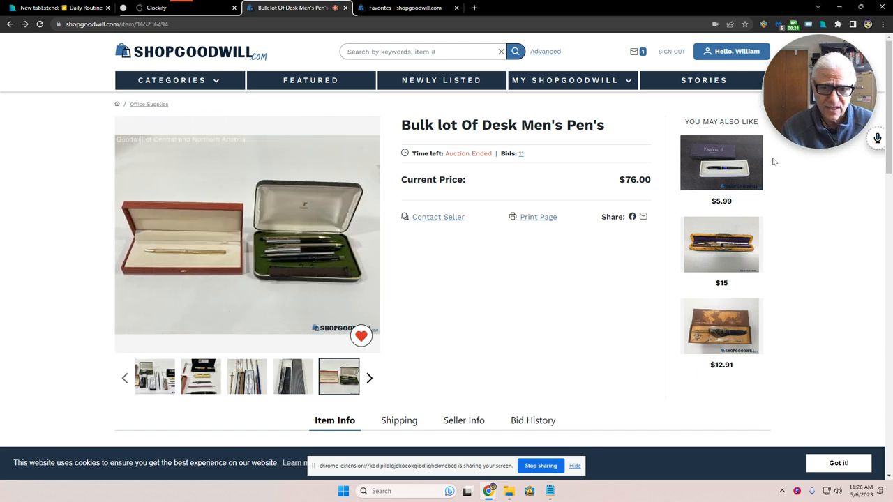
{"action": "mouse_move", "coordinate": [611, 263]}
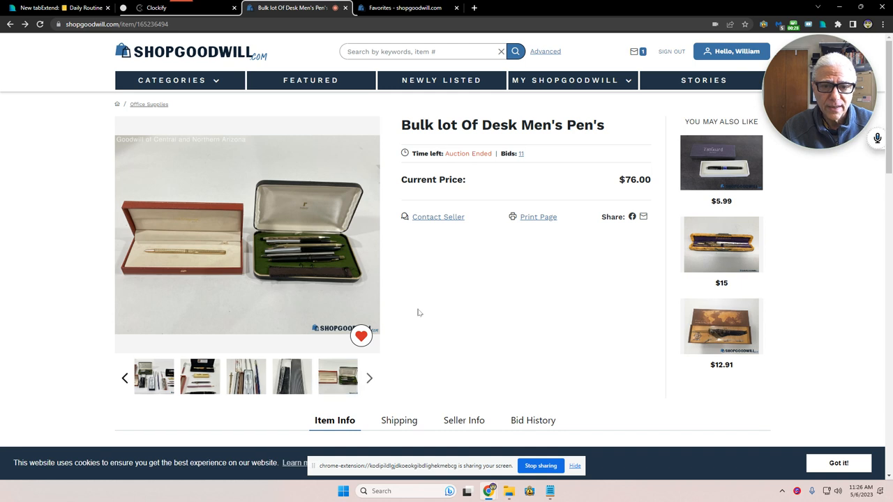
{"action": "left_click", "coordinate": [337, 377]}
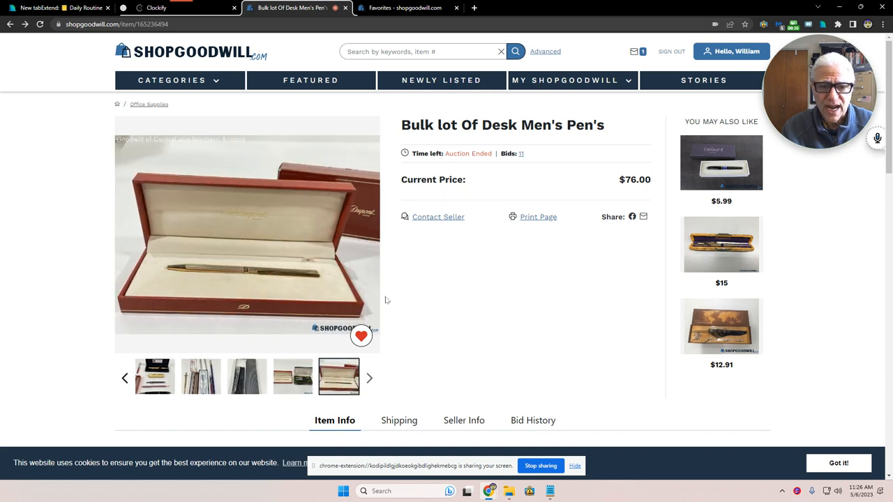
Step: View the gold Dupont pen photo enlarged, then advance to the full spread of all pens
{"action": "left_click", "coordinate": [247, 235]}
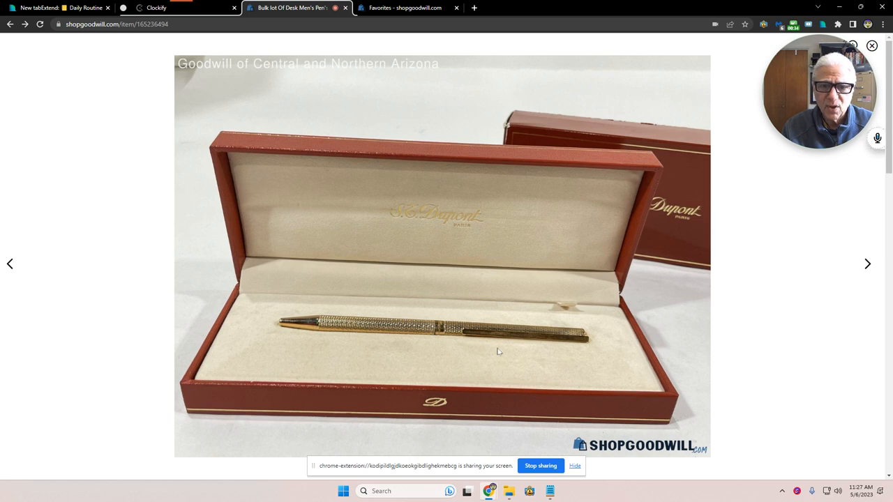
{"action": "mouse_move", "coordinate": [489, 249]}
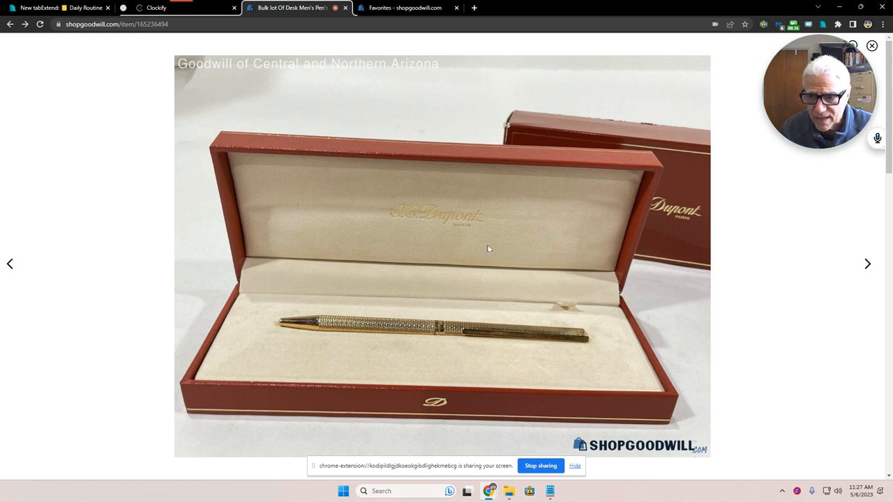
{"action": "mouse_move", "coordinate": [708, 220]}
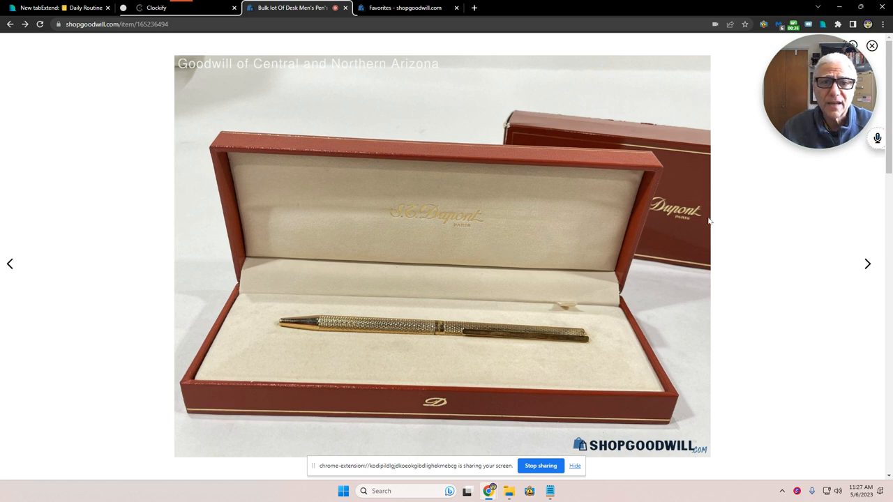
{"action": "mouse_move", "coordinate": [588, 334]}
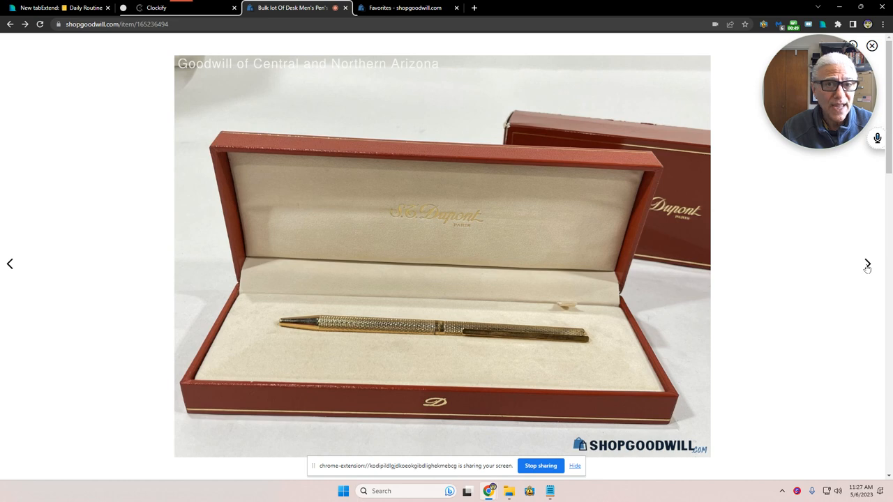
{"action": "left_click", "coordinate": [868, 264]}
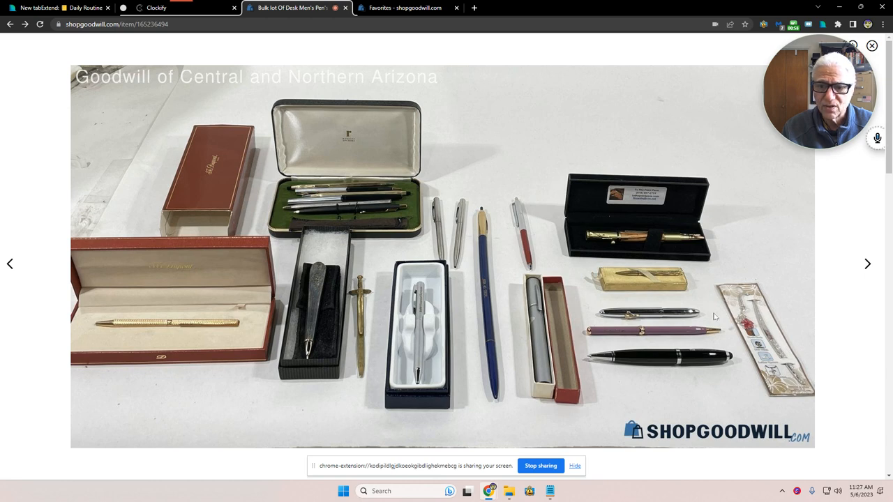
{"action": "mouse_move", "coordinate": [683, 301]}
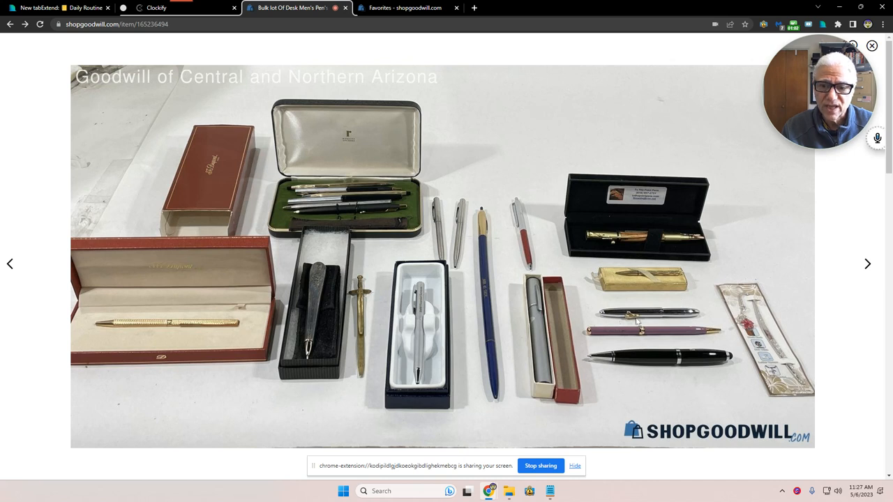
{"action": "mouse_move", "coordinate": [692, 319]}
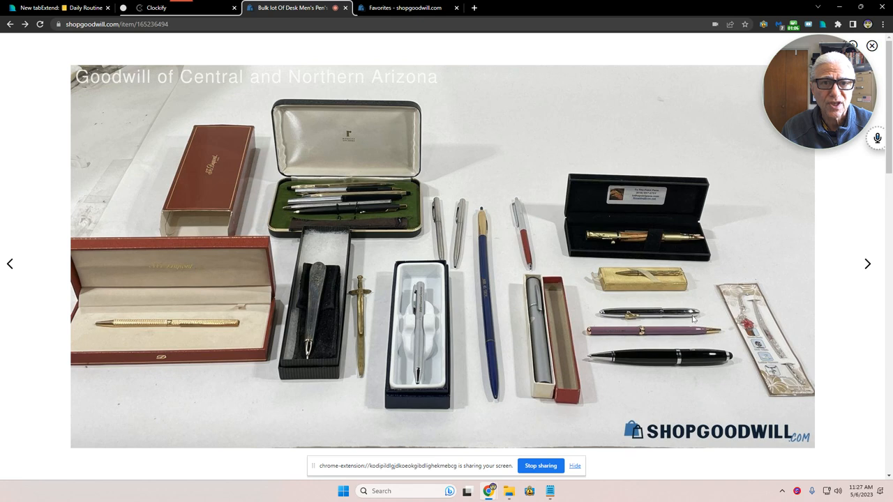
{"action": "mouse_move", "coordinate": [656, 256]}
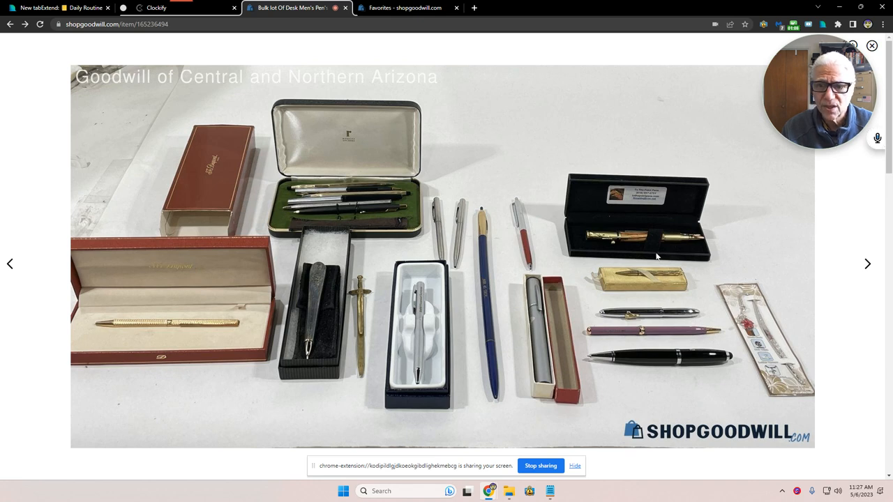
{"action": "mouse_move", "coordinate": [649, 320]}
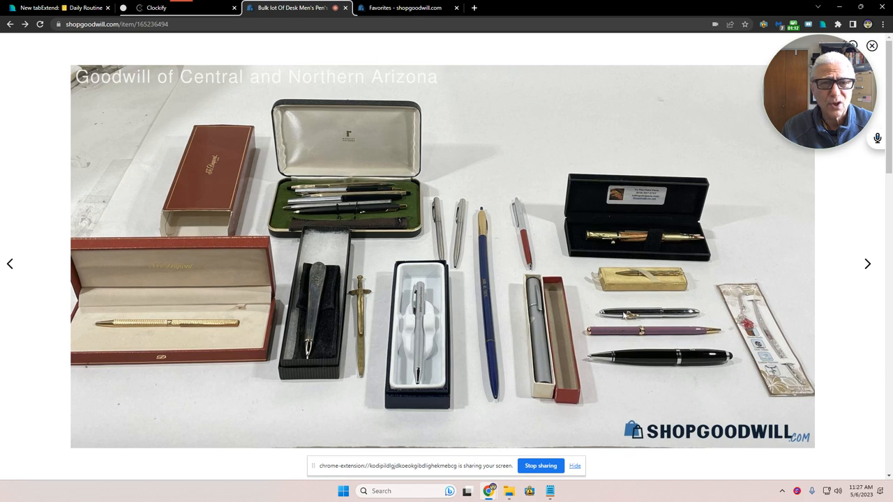
{"action": "mouse_move", "coordinate": [627, 351]}
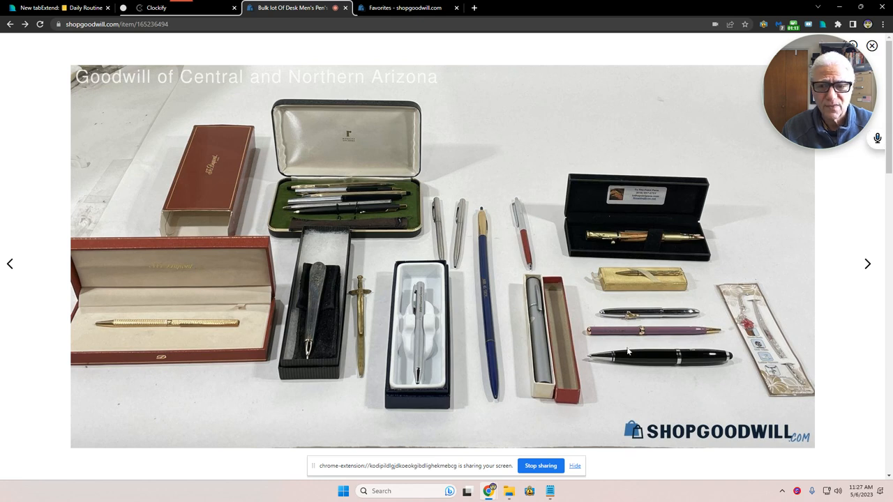
{"action": "mouse_move", "coordinate": [606, 222]}
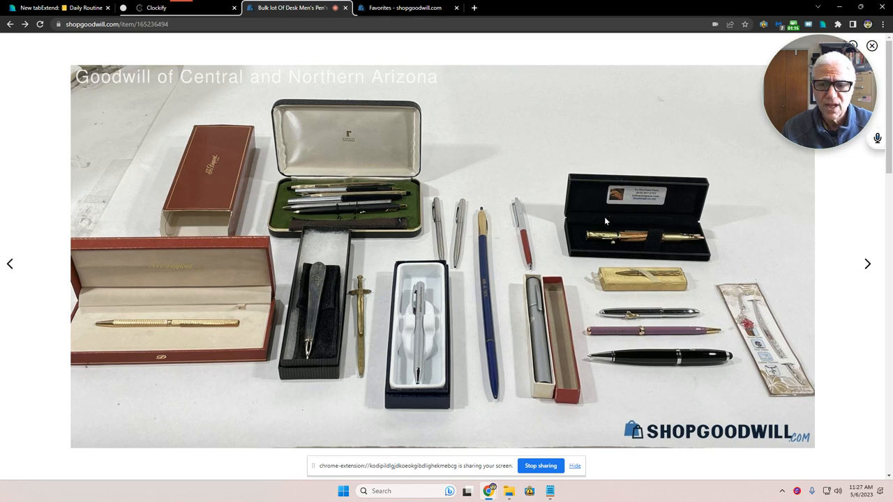
{"action": "mouse_move", "coordinate": [611, 234]}
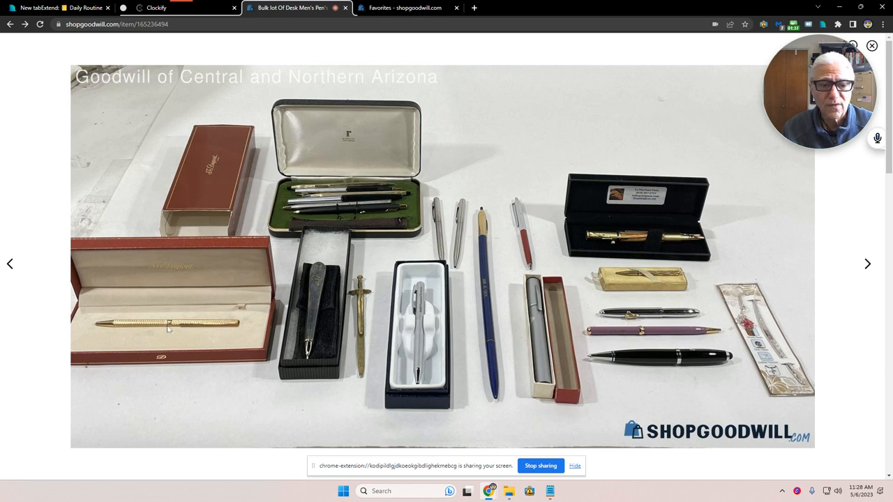
{"action": "mouse_move", "coordinate": [245, 322]}
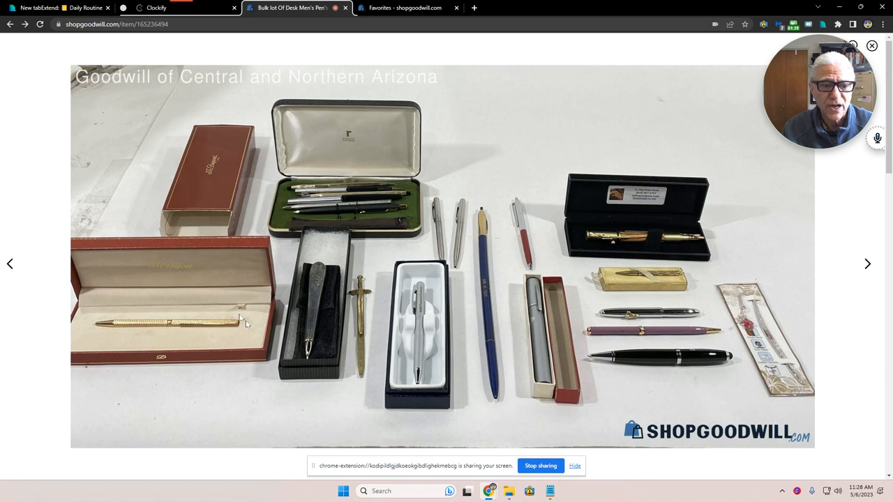
{"action": "mouse_move", "coordinate": [157, 319]}
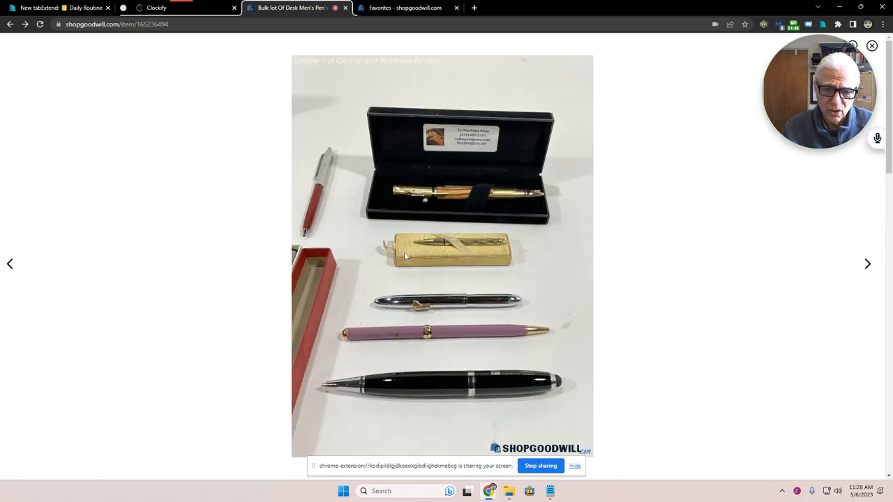
{"action": "mouse_move", "coordinate": [736, 244]}
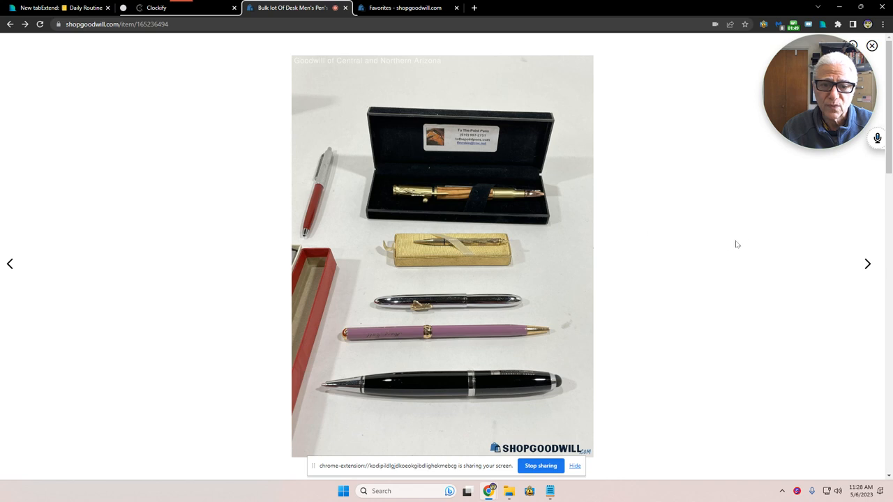
{"action": "mouse_move", "coordinate": [322, 204]}
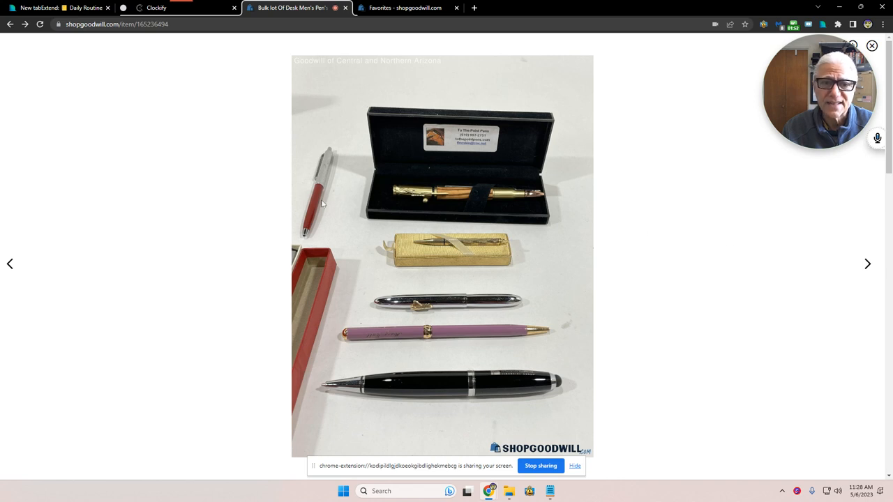
{"action": "mouse_move", "coordinate": [689, 209]}
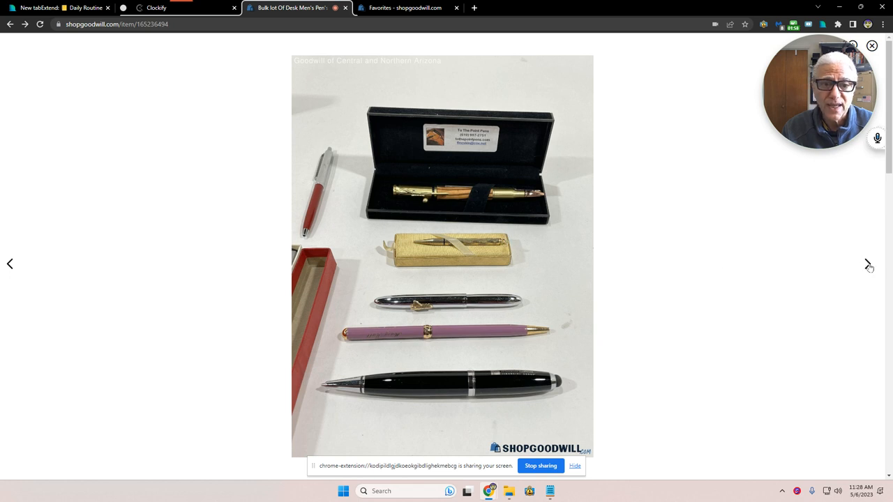
Step: Cycle the enlarged gallery past the boxed silver pen and cased sets back to the gold Dupont pen close-up
{"action": "left_click", "coordinate": [868, 264]}
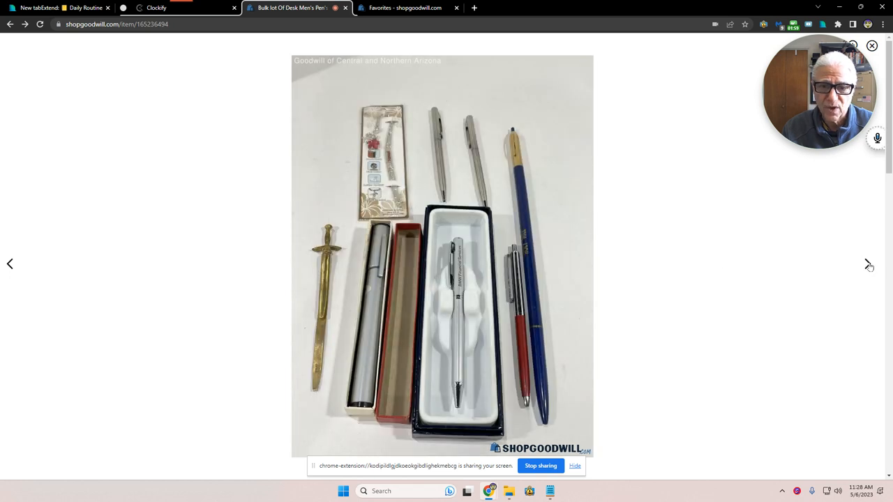
{"action": "mouse_move", "coordinate": [439, 160]}
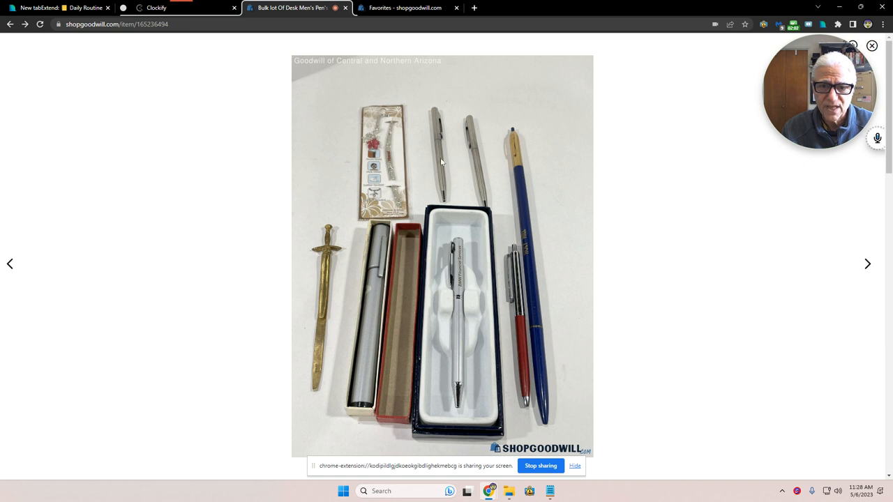
{"action": "mouse_move", "coordinate": [472, 155]}
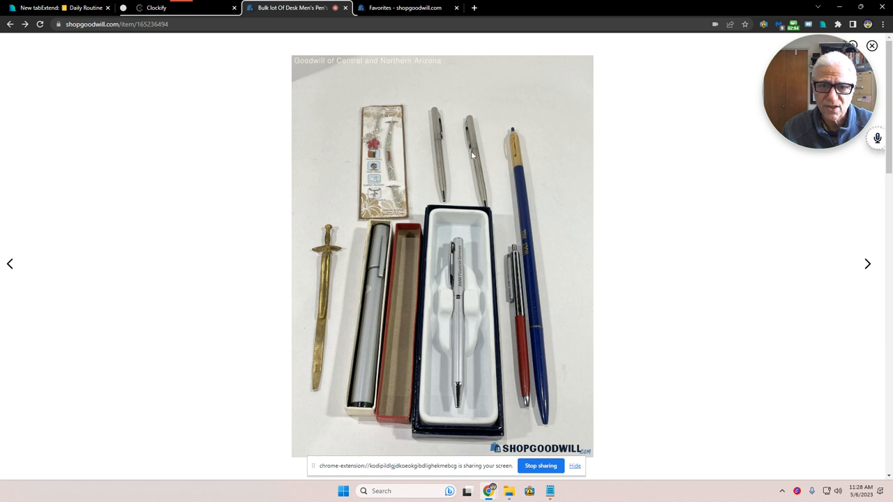
{"action": "mouse_move", "coordinate": [555, 176]}
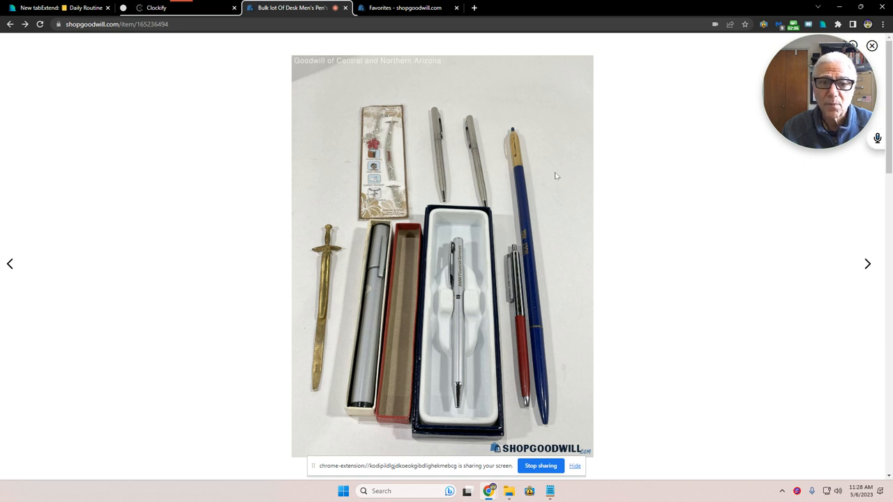
{"action": "mouse_move", "coordinate": [473, 289]}
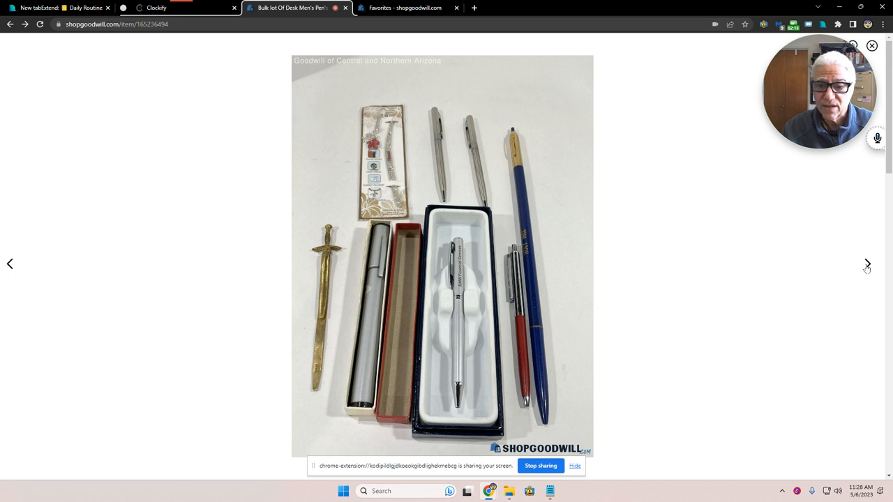
{"action": "left_click", "coordinate": [868, 263]}
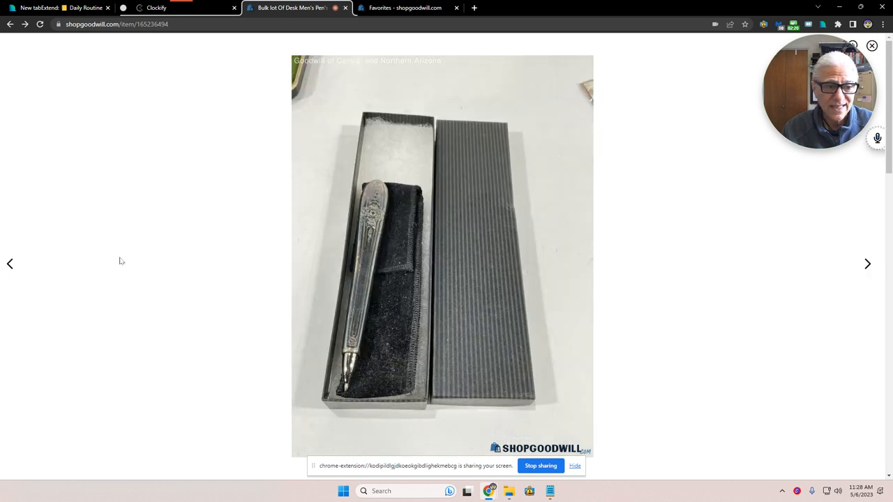
{"action": "left_click", "coordinate": [868, 264]}
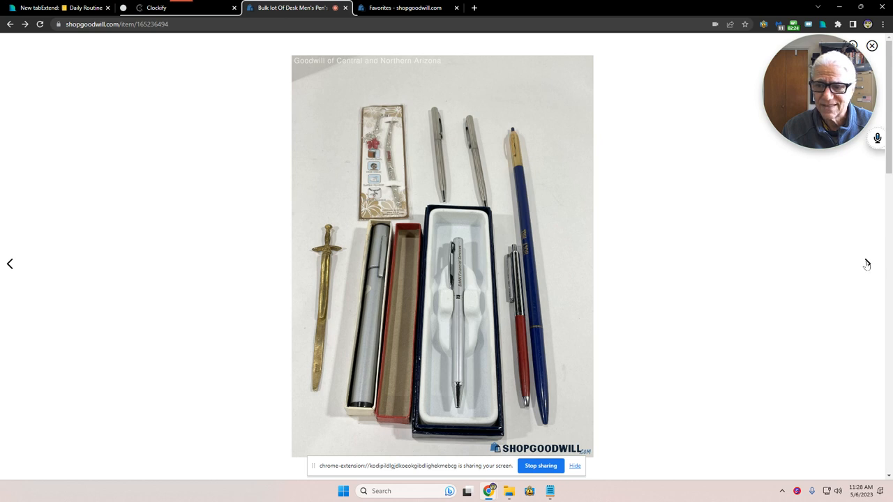
{"action": "left_click", "coordinate": [867, 263]}
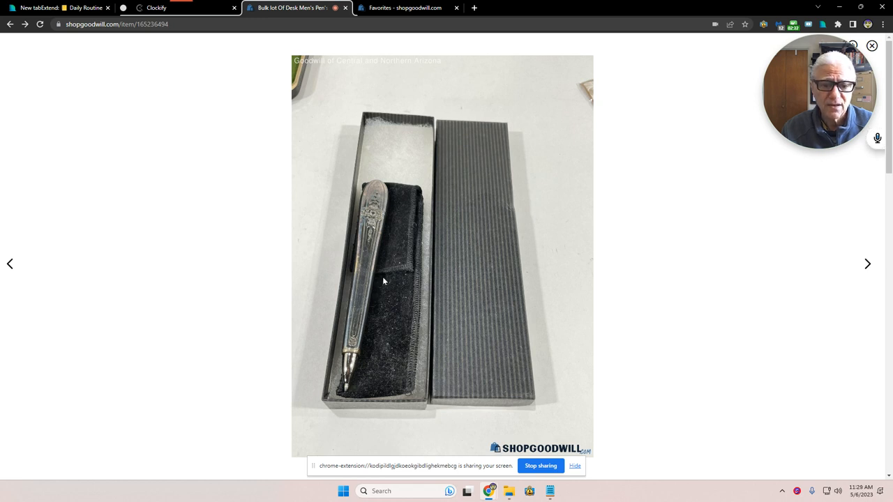
{"action": "mouse_move", "coordinate": [839, 238]}
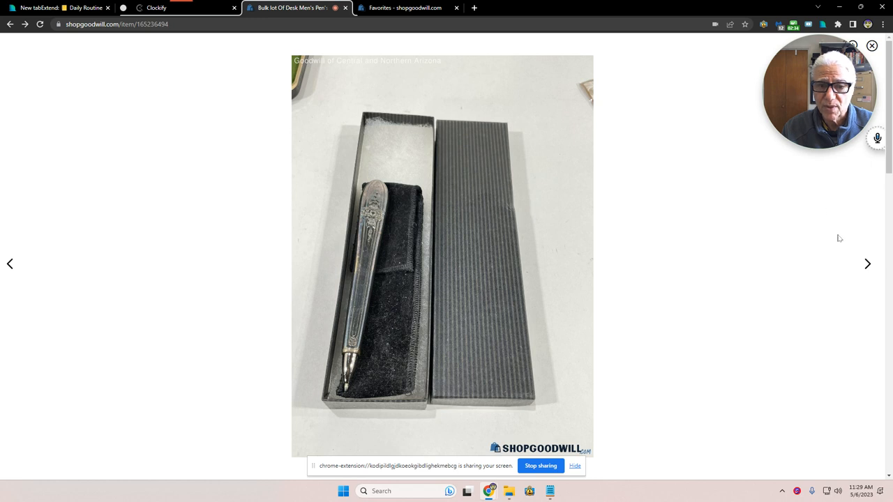
{"action": "mouse_move", "coordinate": [323, 377]}
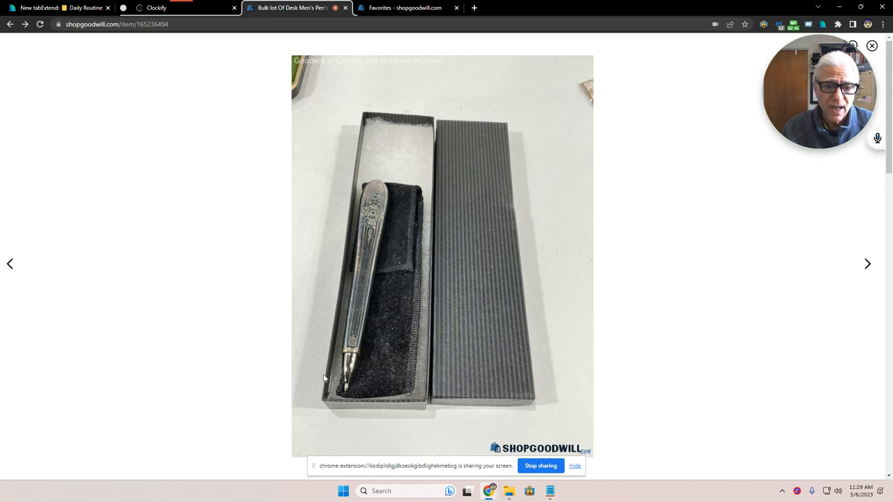
{"action": "mouse_move", "coordinate": [376, 193]}
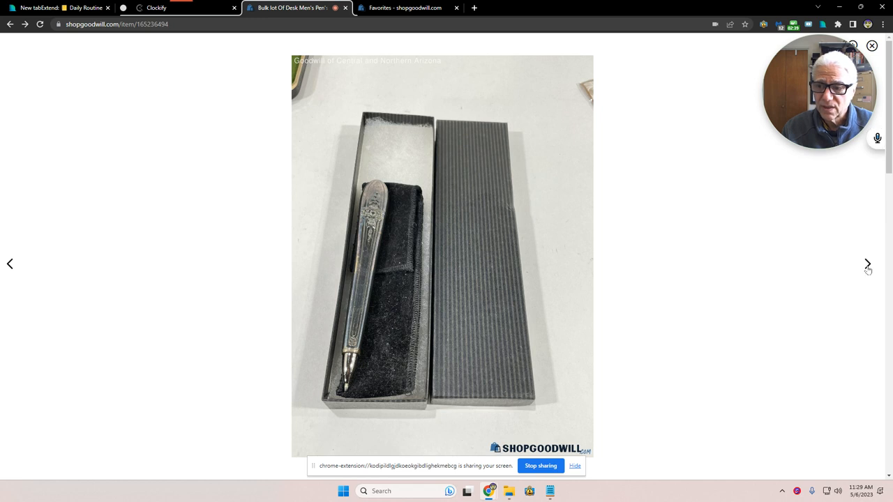
{"action": "left_click", "coordinate": [867, 263]}
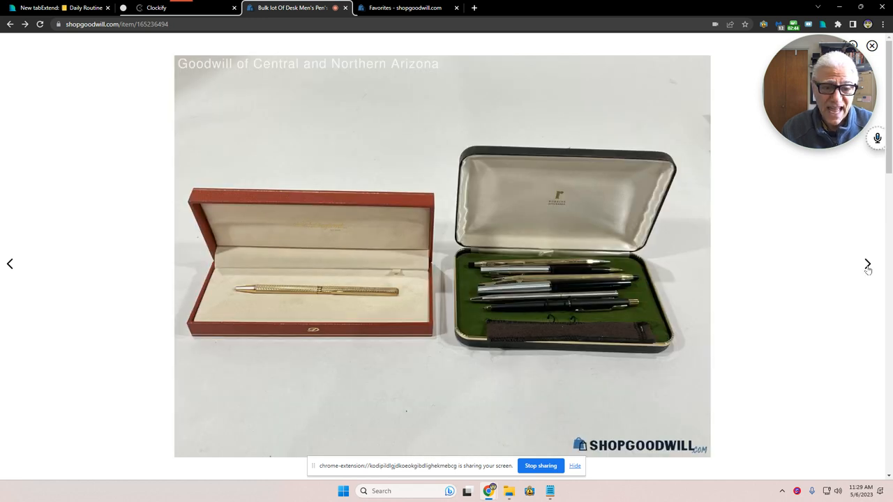
{"action": "left_click", "coordinate": [868, 263]}
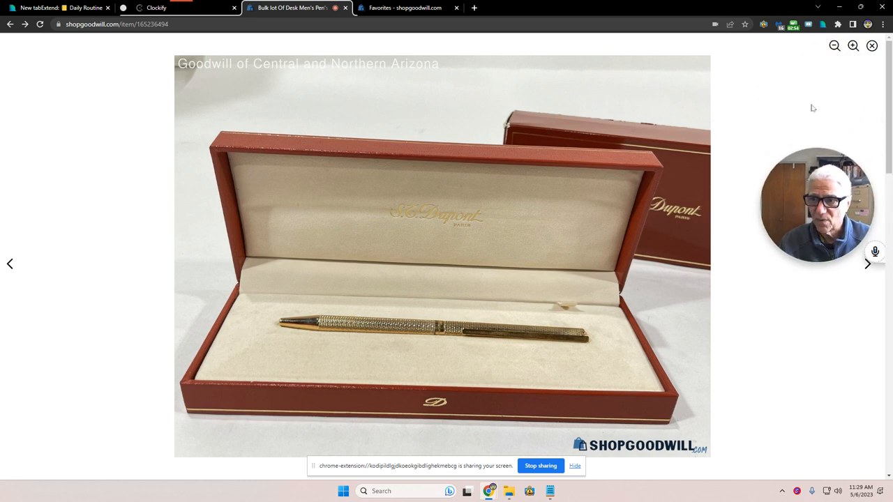
Step: Leave the lot's viewer and enlarge the Vanguard Germany Ballpoint Pen w/ Case listing's main photo
{"action": "left_click", "coordinate": [870, 44]}
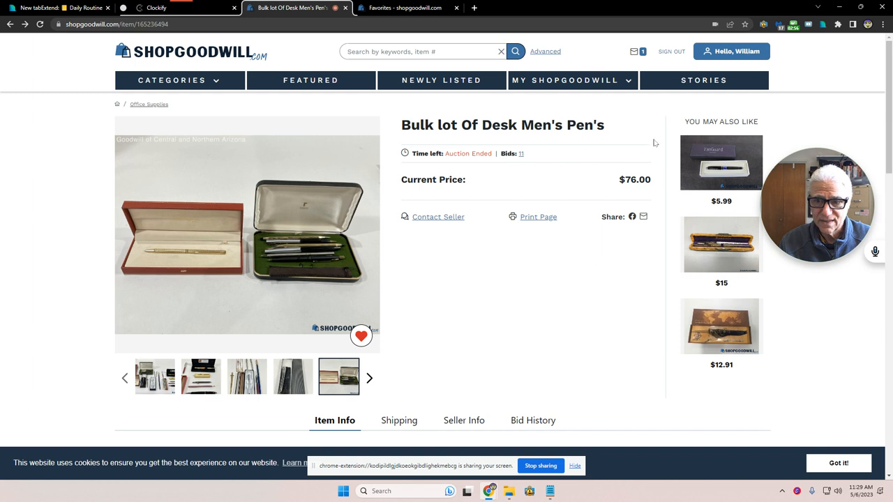
{"action": "mouse_move", "coordinate": [720, 162]}
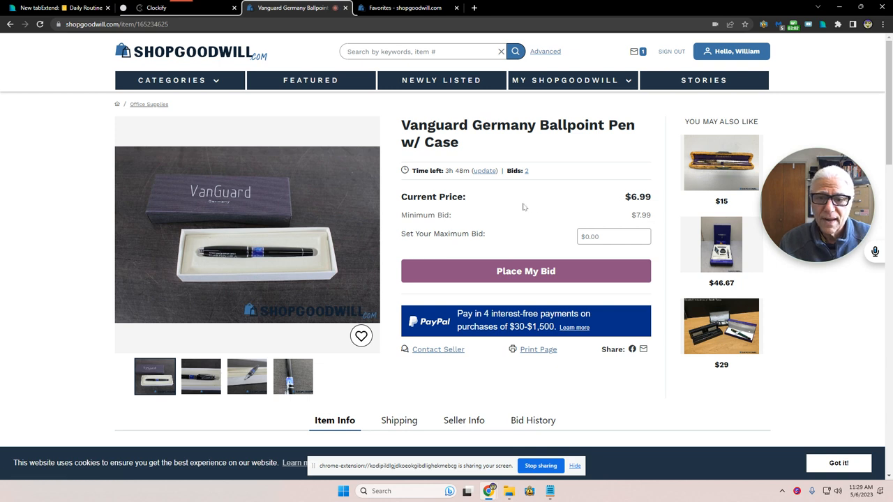
{"action": "mouse_move", "coordinate": [400, 209]}
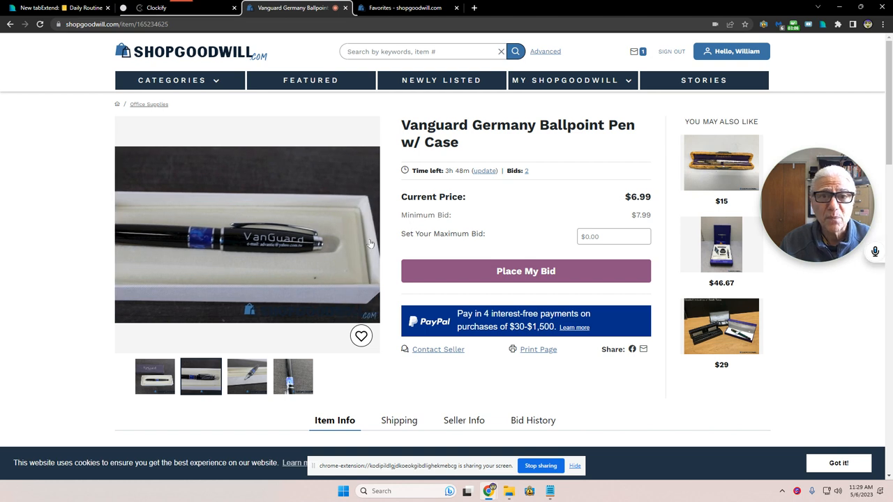
{"action": "mouse_move", "coordinate": [290, 243]}
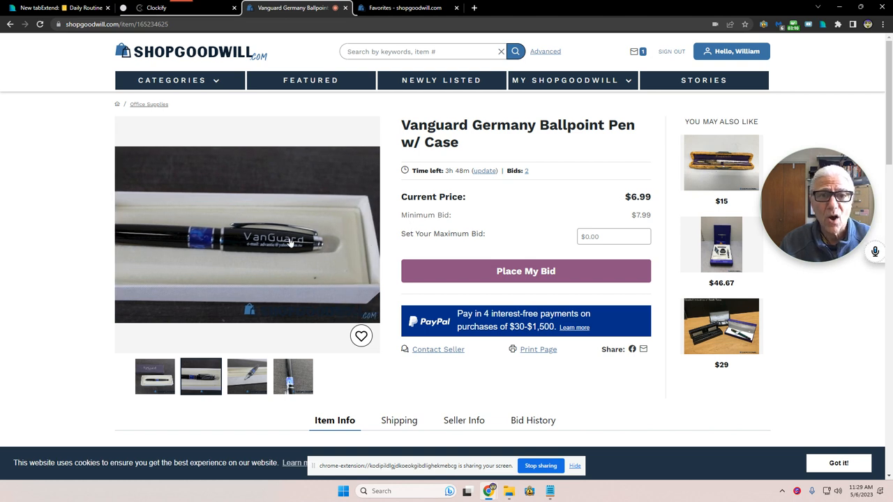
{"action": "left_click", "coordinate": [247, 234]}
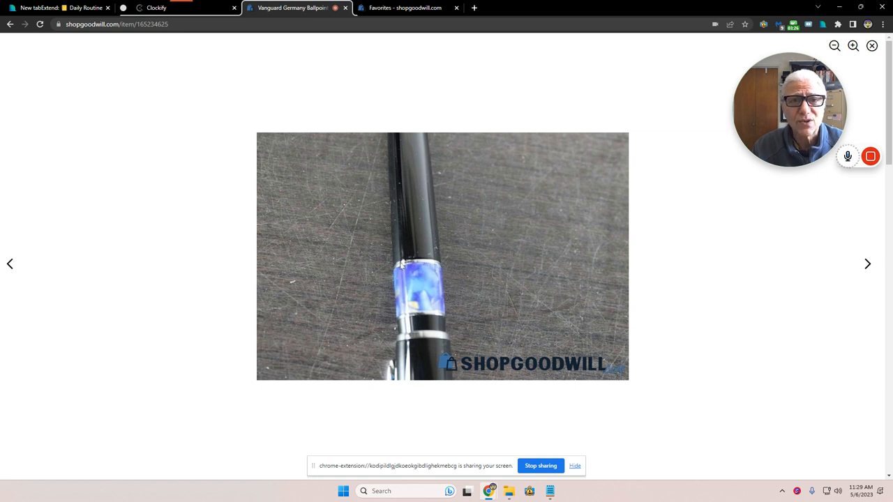
{"action": "mouse_move", "coordinate": [681, 292]}
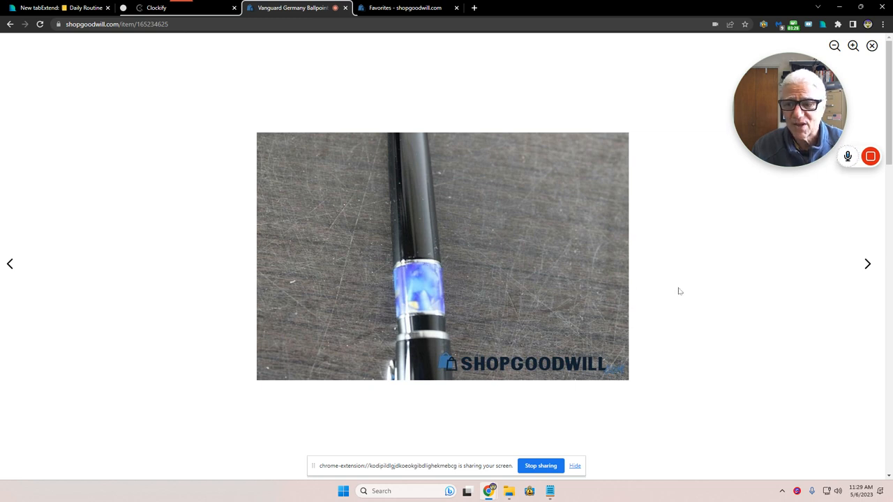
Step: Advance through the Vanguard pen's enlarged photos to the third image
{"action": "left_click", "coordinate": [868, 264]}
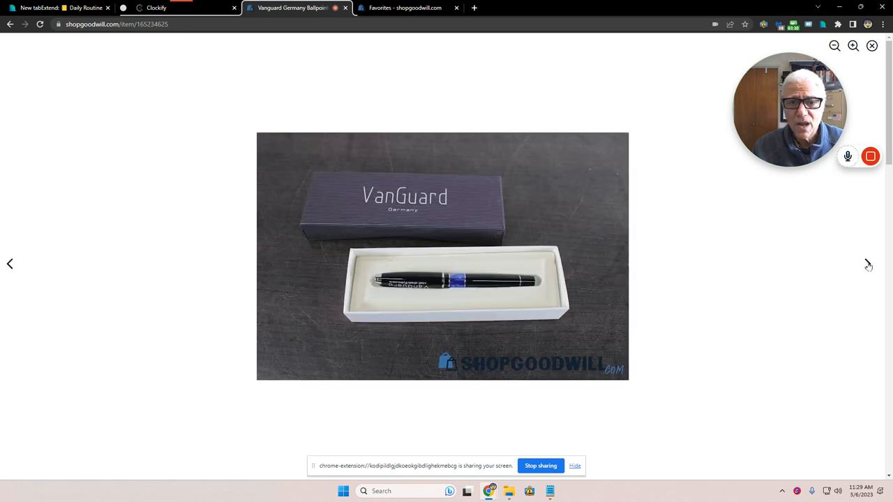
{"action": "left_click", "coordinate": [868, 264]}
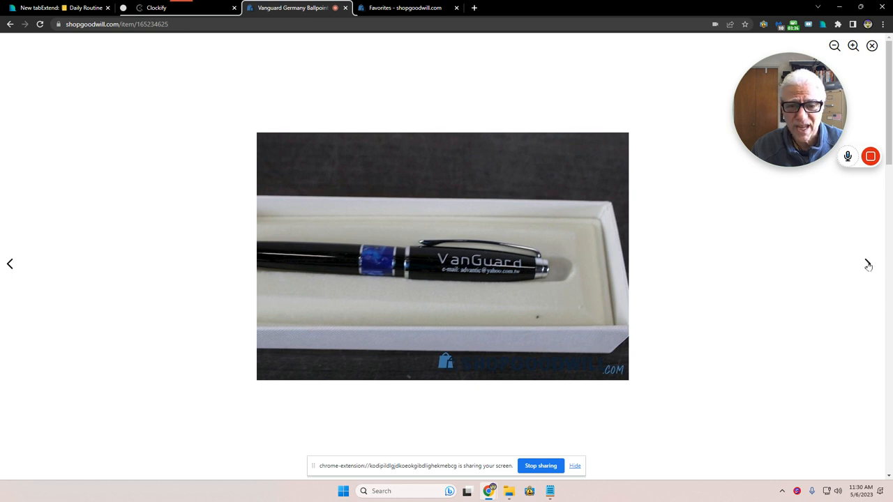
{"action": "left_click", "coordinate": [867, 265]}
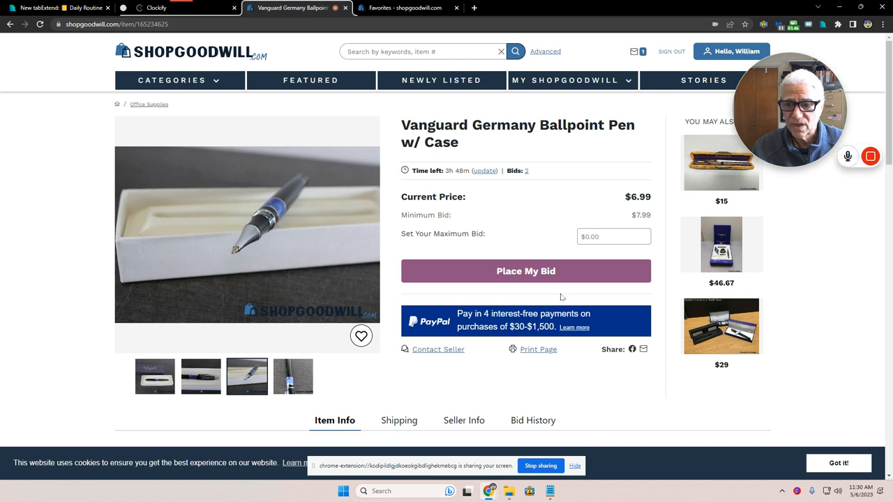
{"action": "mouse_move", "coordinate": [284, 37]}
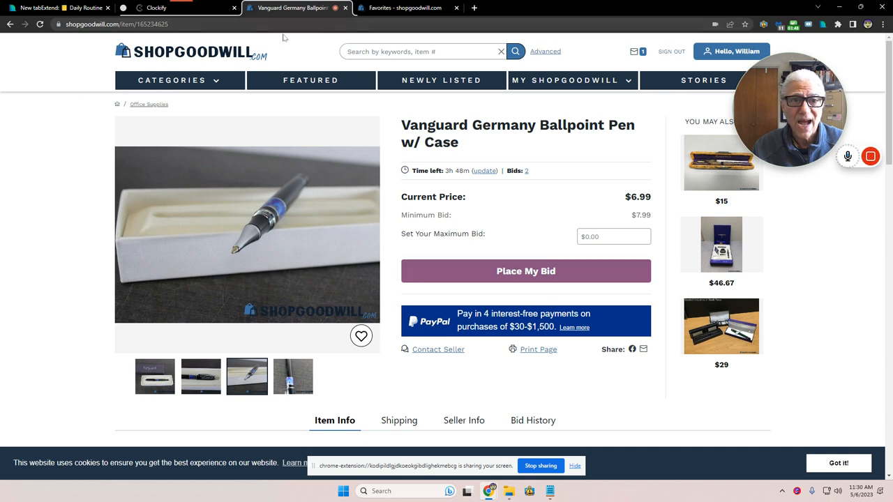
Step: Return via My Favorites to the ended $76 Bulk lot Of Desk Men's Pen's listing
{"action": "left_click", "coordinate": [402, 8]}
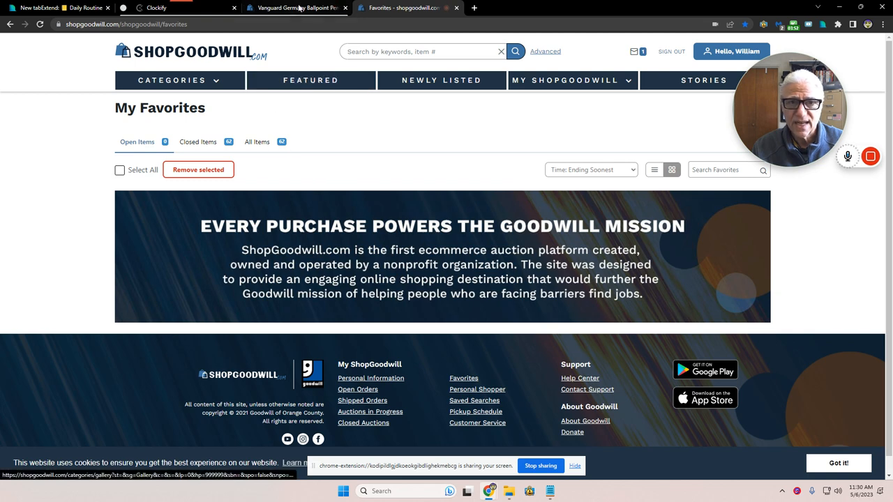
{"action": "left_click", "coordinate": [296, 8]}
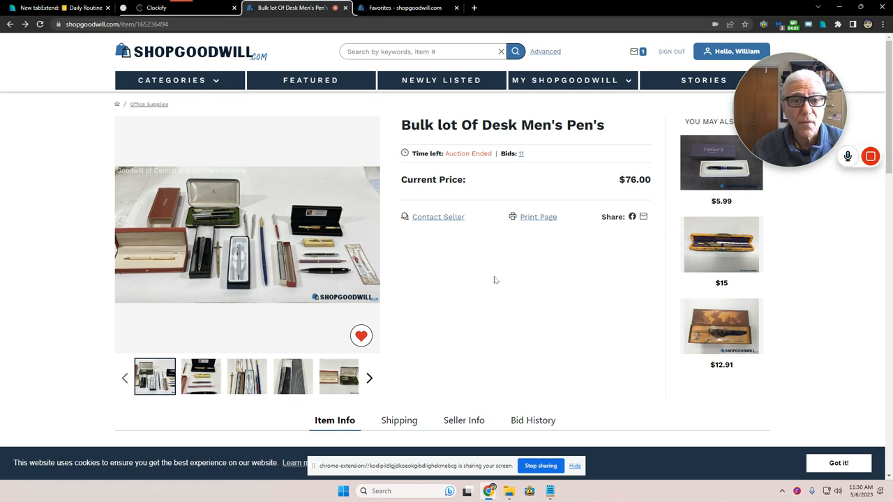
Step: Read the lot's Item Info—15 office pens, good pre-owned, 11 bids—while flipping its thumbnails
{"action": "scroll", "scroll_direction": "down", "scroll_amount": 3}
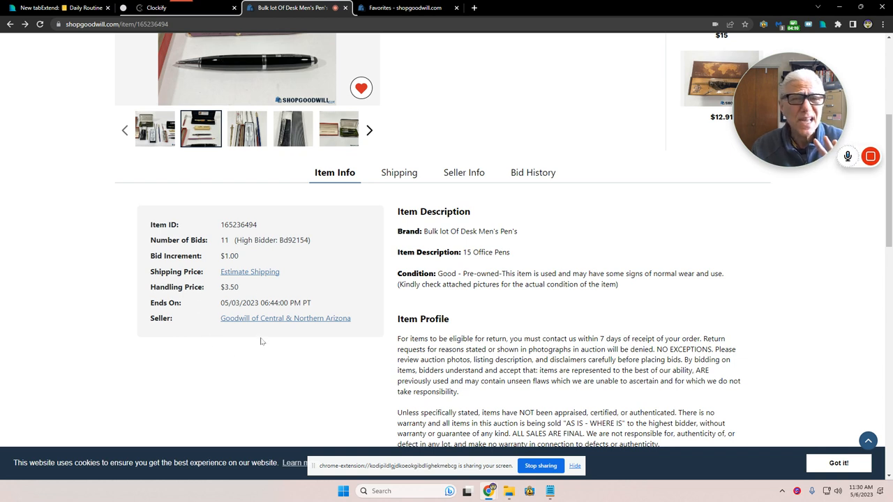
{"action": "left_click", "coordinate": [246, 129]}
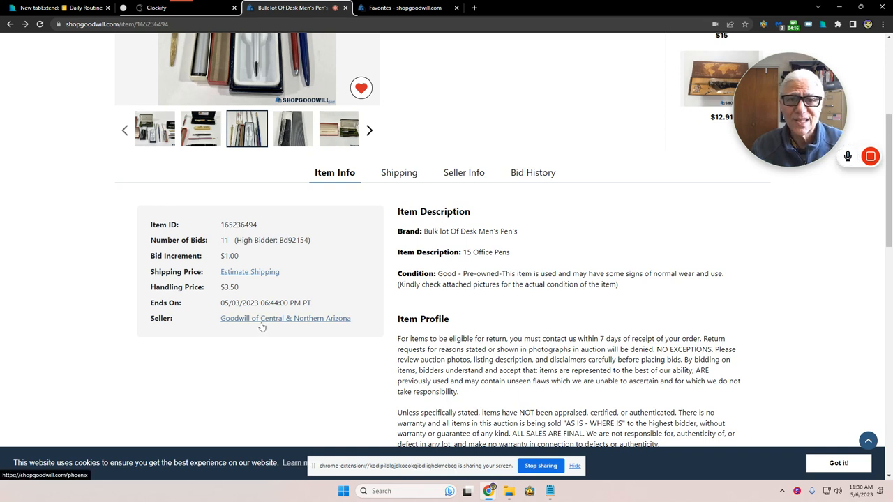
{"action": "left_click", "coordinate": [293, 128]}
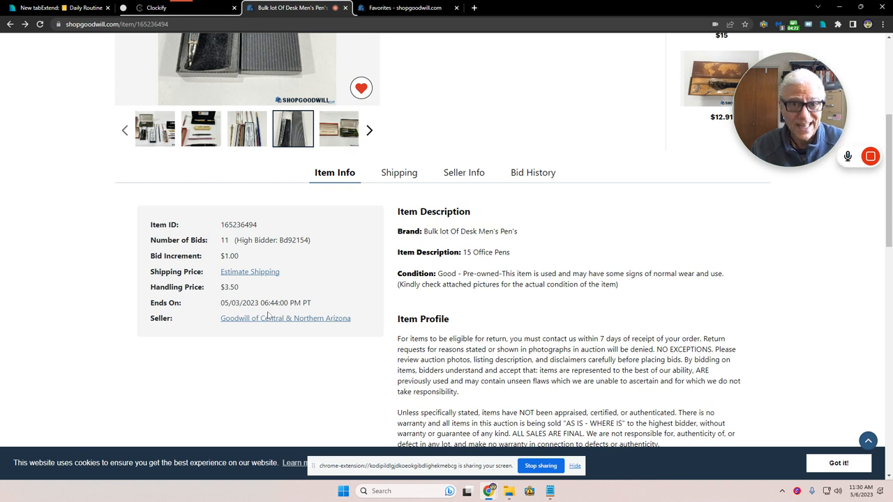
{"action": "left_click", "coordinate": [338, 128]}
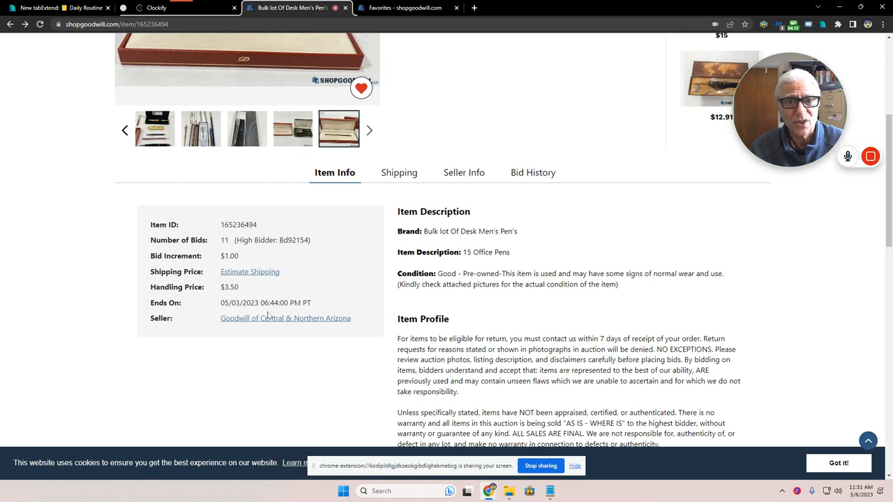
{"action": "mouse_move", "coordinate": [284, 319]}
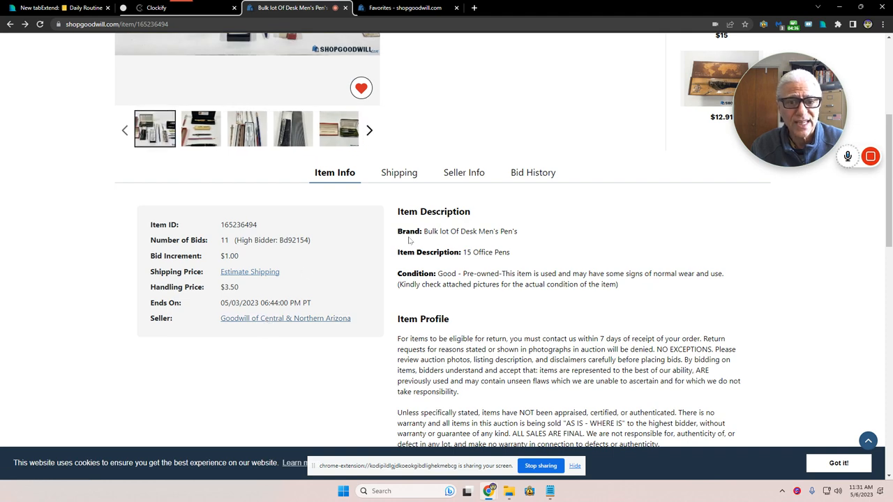
Step: Scroll the listing back and forth and show the next photo toward the pen in a grey box
{"action": "scroll", "scroll_direction": "up", "scroll_amount": 3}
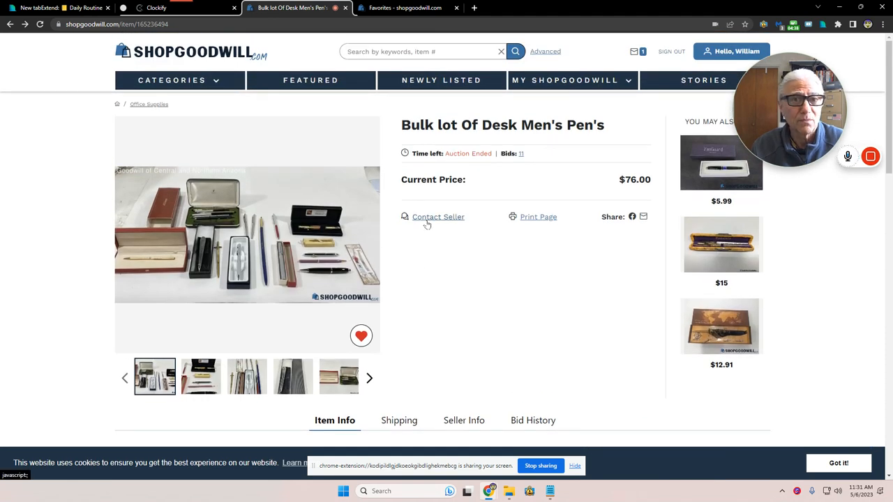
{"action": "mouse_move", "coordinate": [506, 267]}
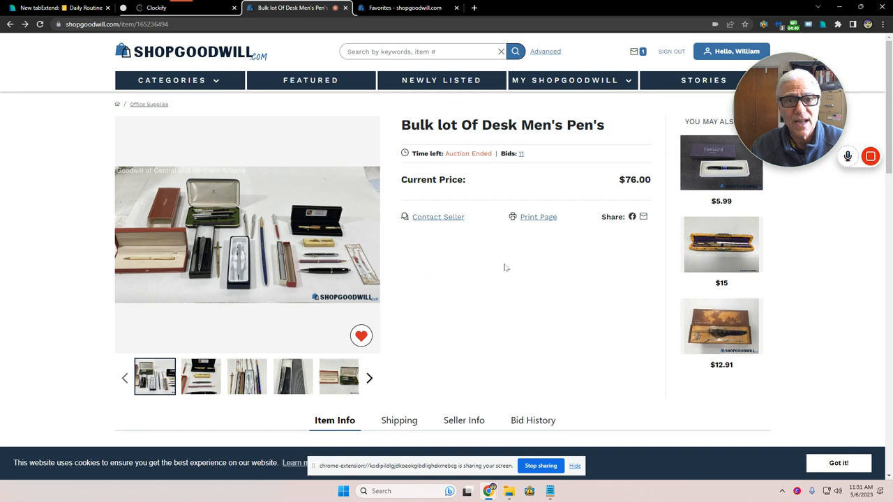
{"action": "scroll", "scroll_direction": "down", "scroll_amount": 3}
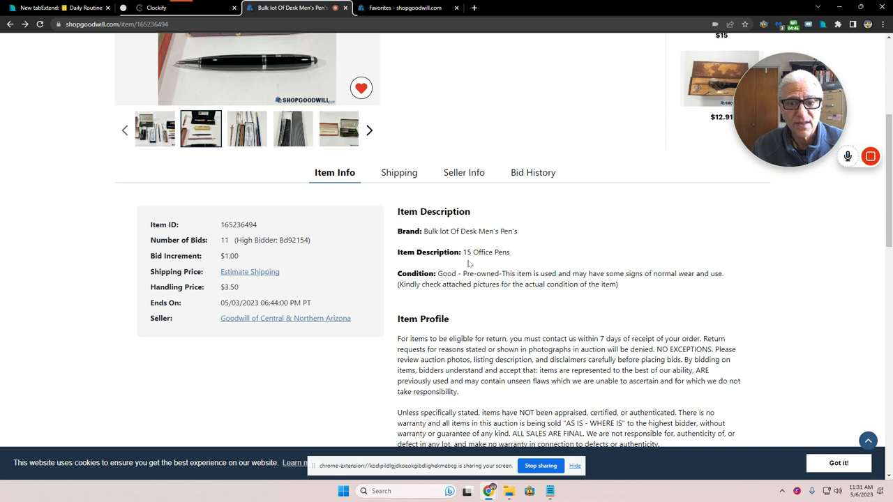
{"action": "left_click", "coordinate": [245, 129]}
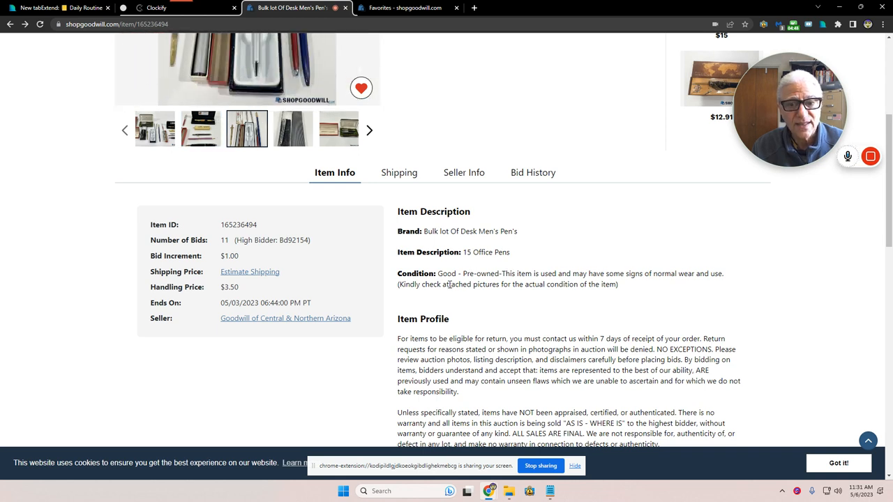
{"action": "mouse_move", "coordinate": [759, 279]}
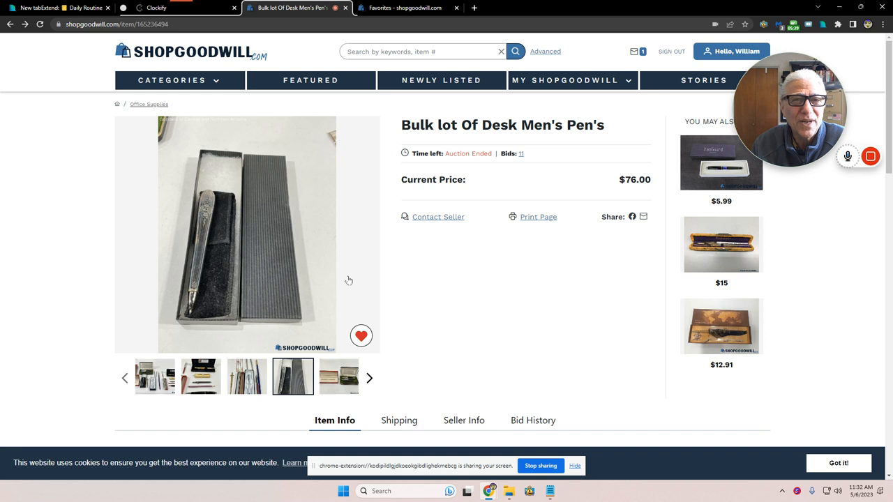
{"action": "mouse_move", "coordinate": [153, 315]}
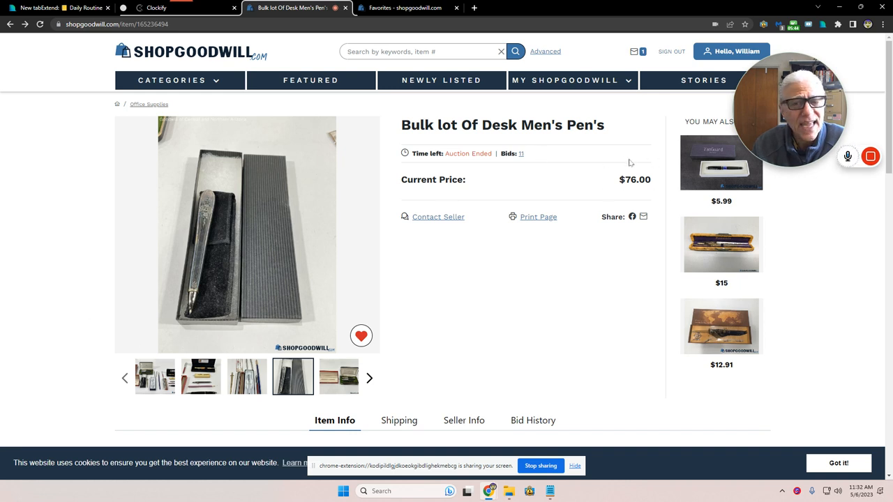
{"action": "mouse_move", "coordinate": [631, 207]}
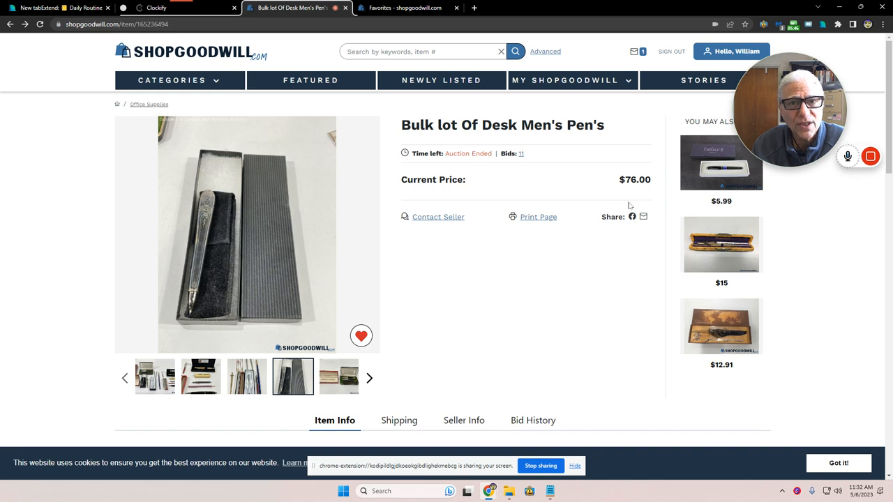
{"action": "mouse_move", "coordinate": [617, 190]}
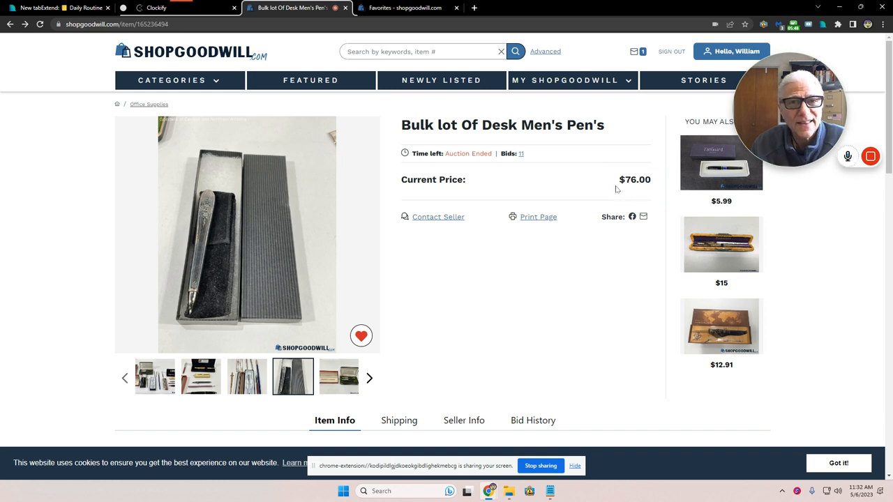
Step: Page through all the lot's photos, wrapping to the first and ending on the gold pen in its red case
{"action": "left_click", "coordinate": [337, 376]}
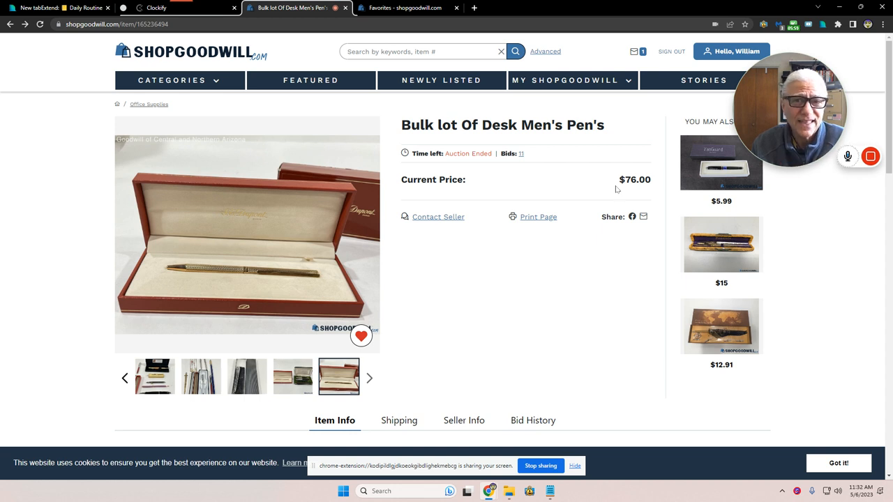
{"action": "left_click", "coordinate": [153, 377]}
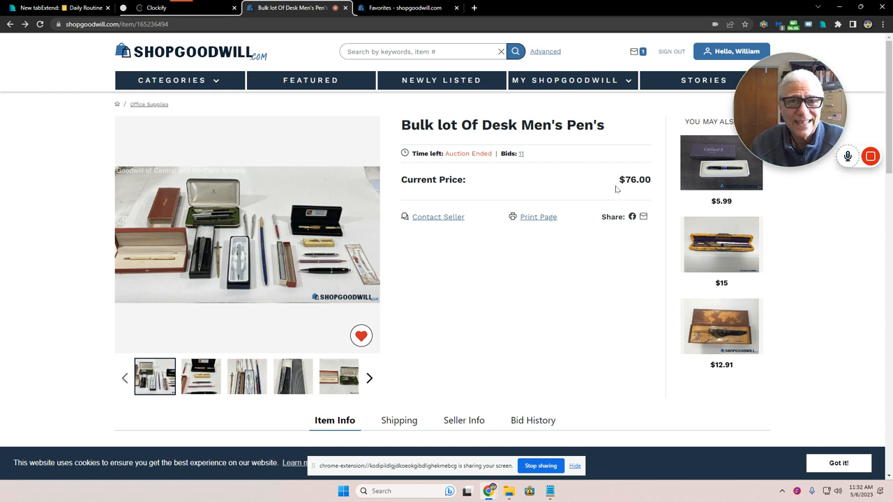
{"action": "left_click", "coordinate": [201, 376]}
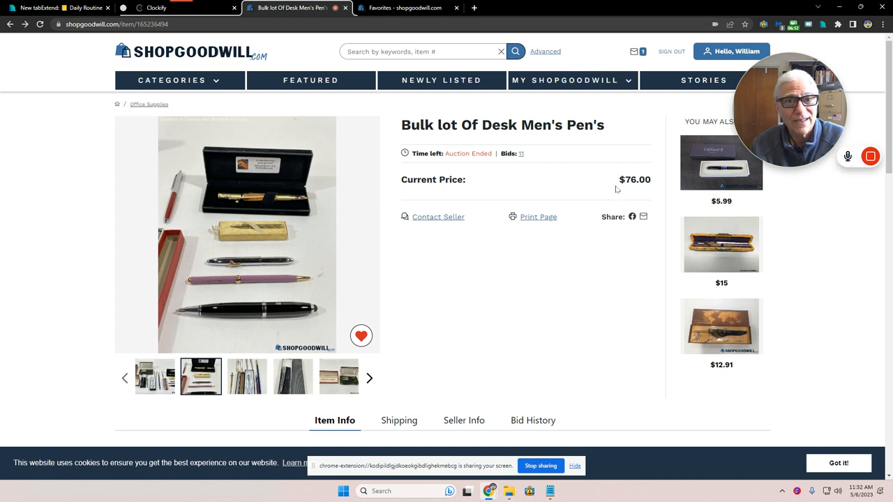
{"action": "left_click", "coordinate": [246, 377]}
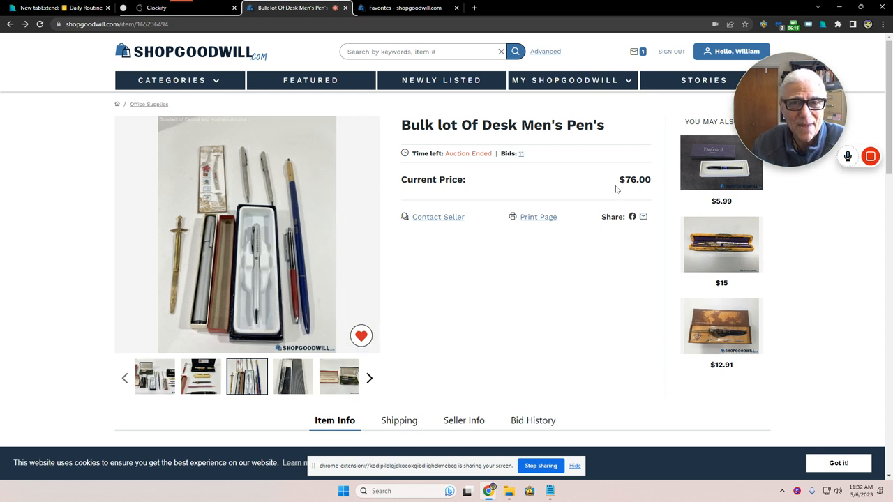
{"action": "left_click", "coordinate": [293, 377]}
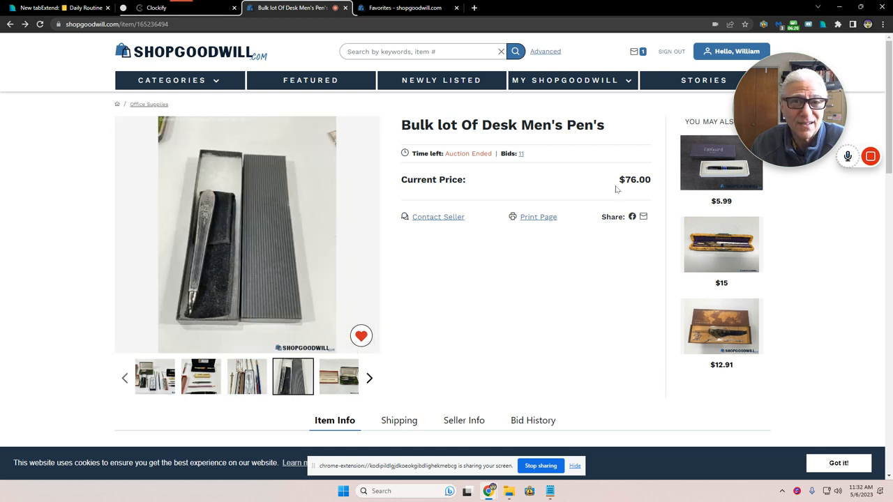
{"action": "mouse_move", "coordinate": [581, 198]}
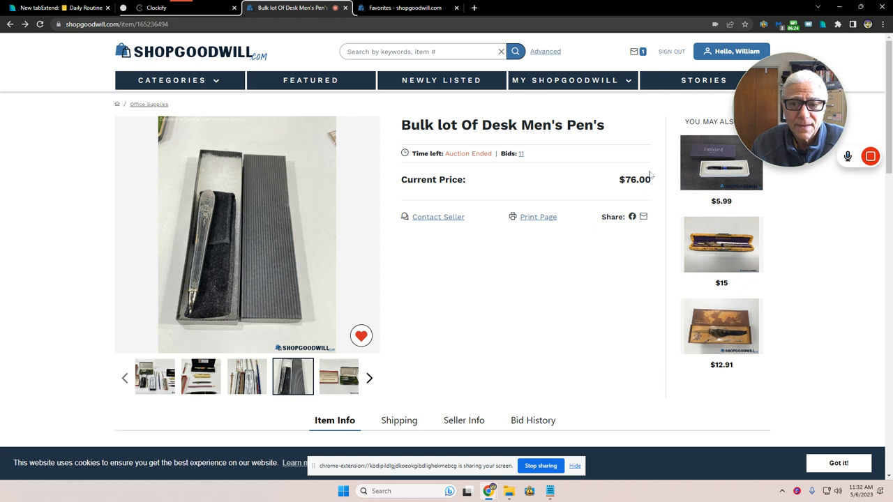
{"action": "left_click", "coordinate": [337, 376]}
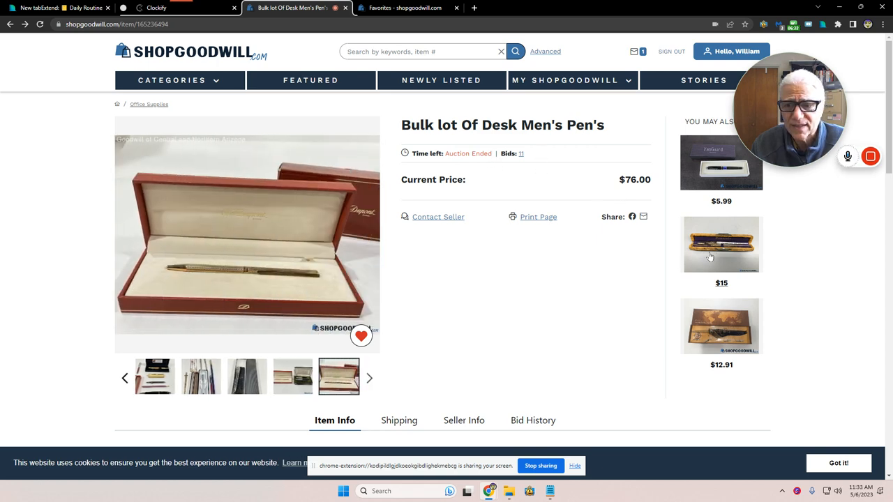
Step: Go back to the Vanguard Germany ballpoint pen listing showing $6.99 and two bids
{"action": "left_click", "coordinate": [721, 244]}
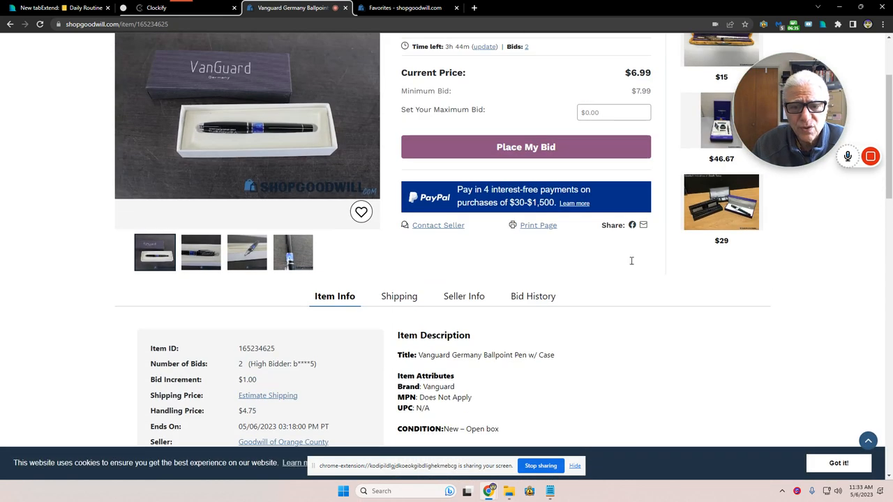
Step: Show the Vanguard pen's Bid History: two bidders, amounts hidden, last bid 05/06/2023
{"action": "left_click", "coordinate": [530, 296]}
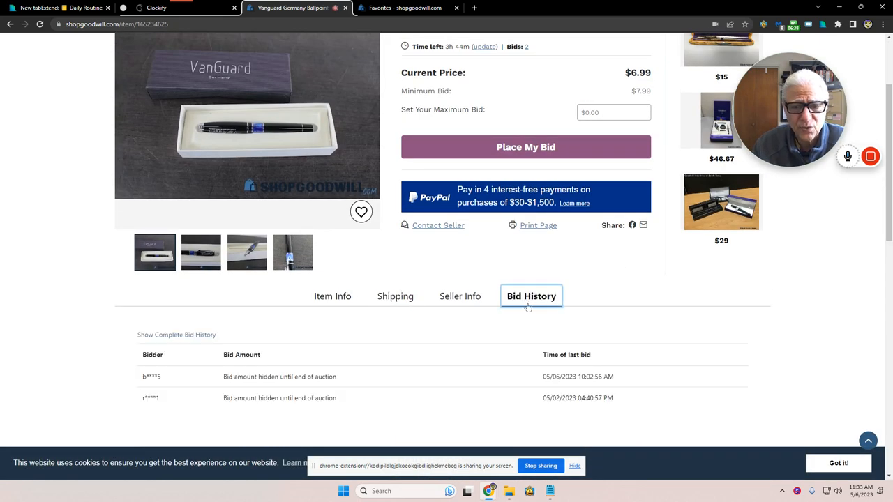
{"action": "scroll", "scroll_direction": "down", "scroll_amount": 3}
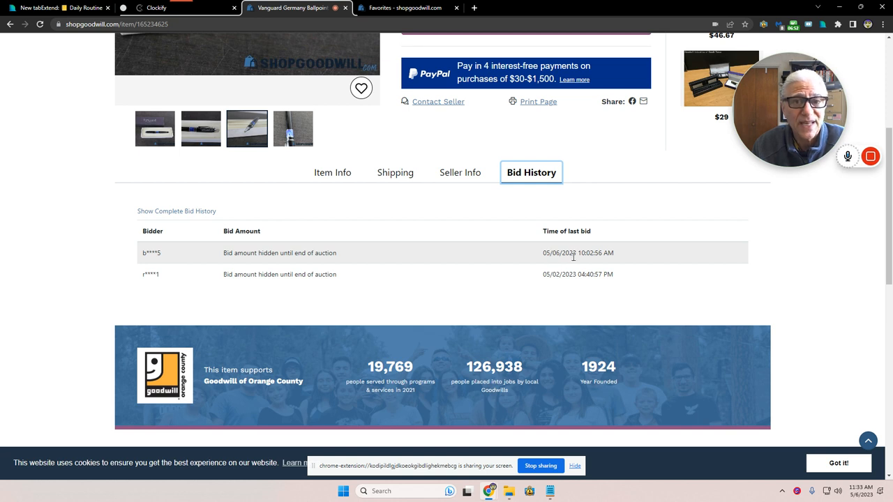
Step: Flip the Vanguard pen's photos and return to its first image
{"action": "left_click", "coordinate": [293, 128]}
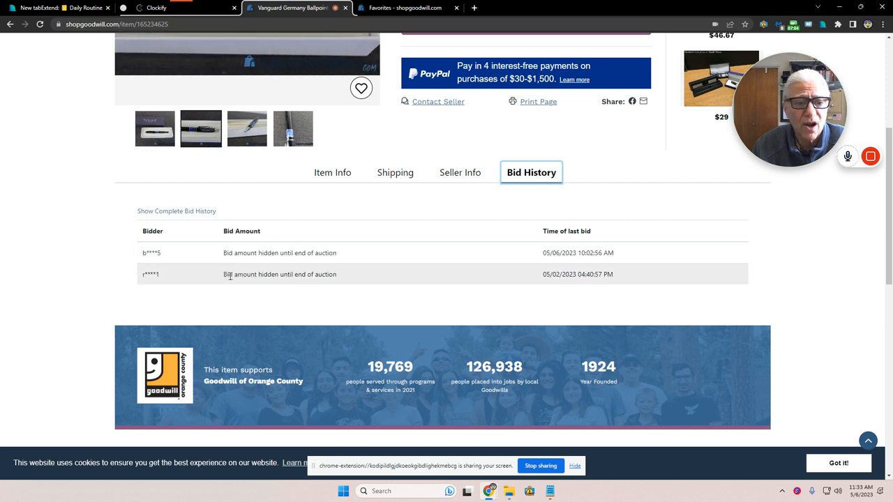
{"action": "mouse_move", "coordinate": [560, 285]}
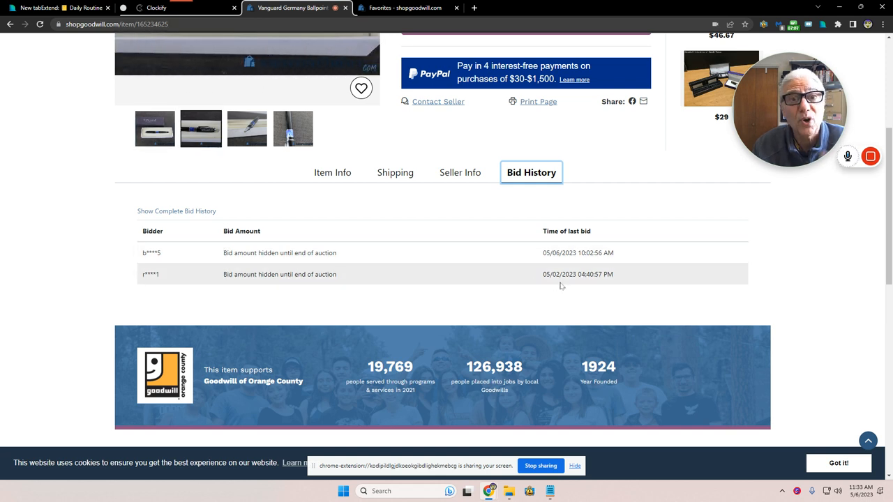
{"action": "scroll", "scroll_direction": "up", "scroll_amount": 3}
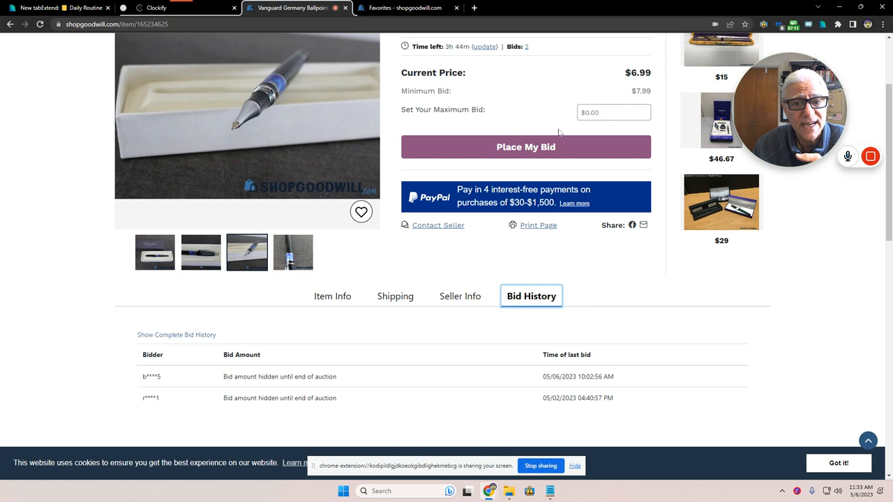
{"action": "mouse_move", "coordinate": [436, 119]}
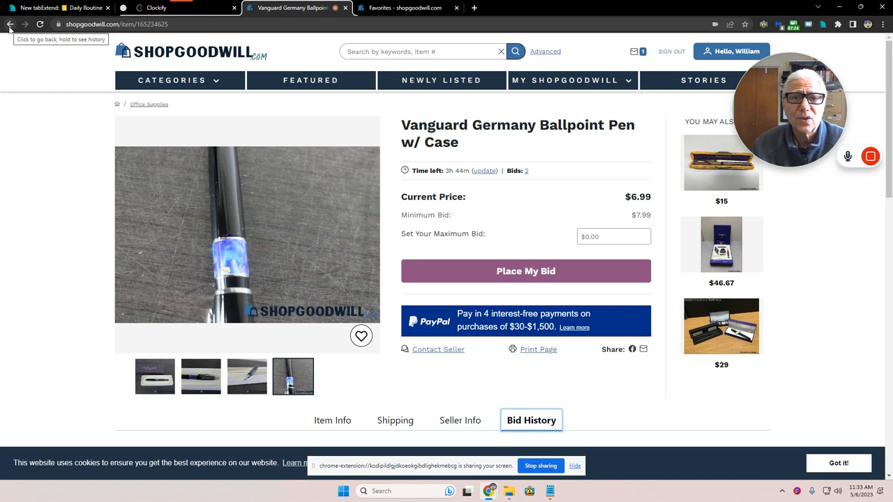
{"action": "left_click", "coordinate": [153, 376]}
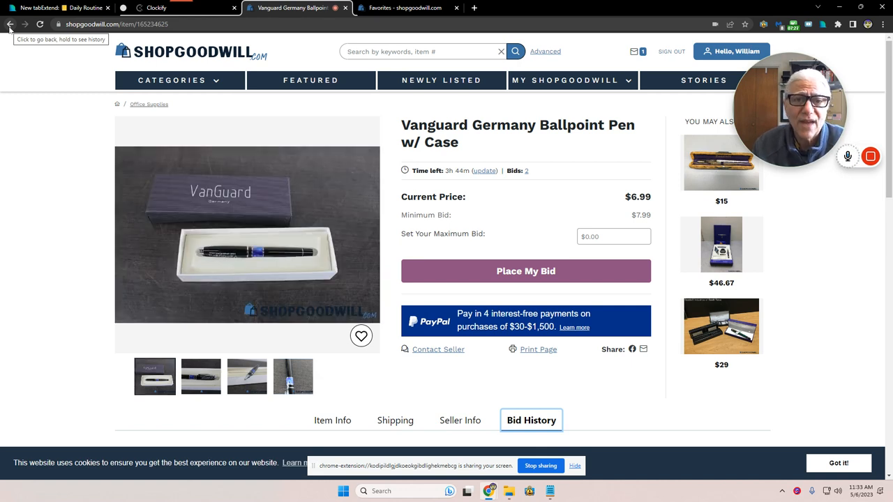